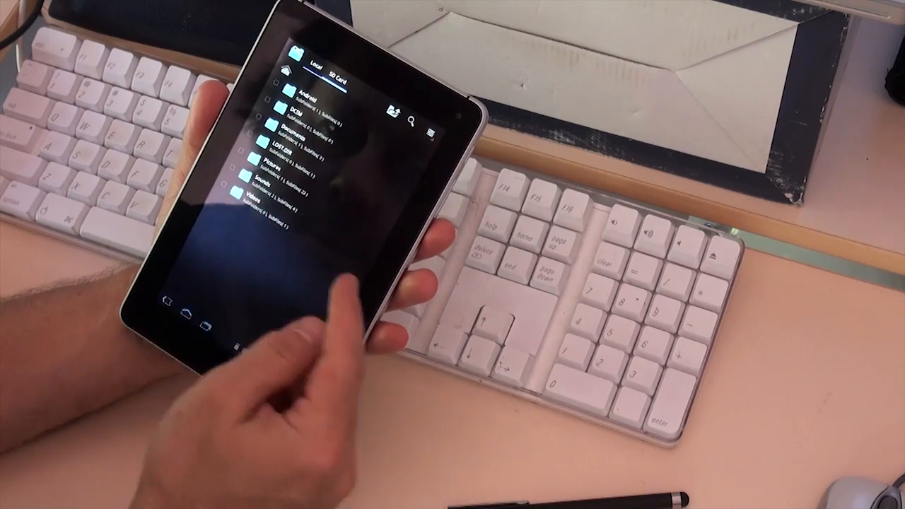
Step: Browse the file manager's Local folders: Android, DCIM, Documents, Pictures, Sounds, Videos
{"action": "left_click", "coordinate": [267, 201]}
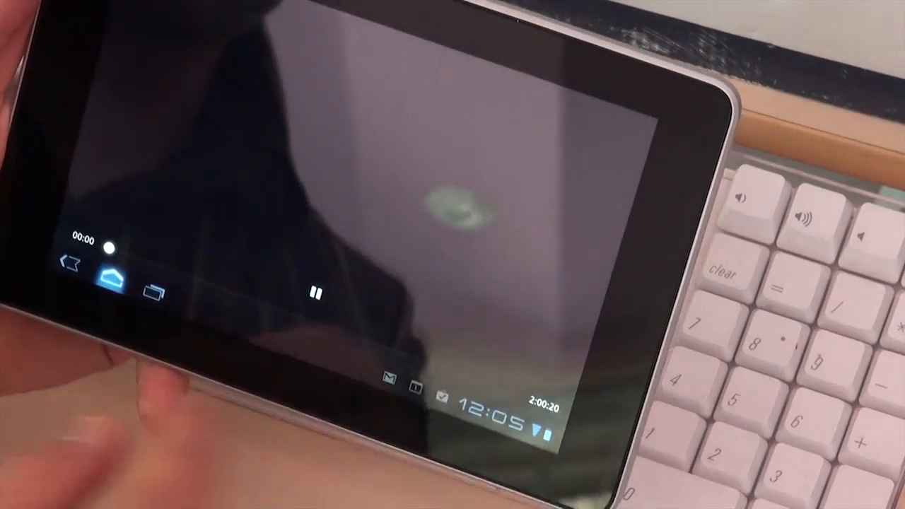
Step: Start the roughly two-hour video playing from its beginning
{"action": "left_click", "coordinate": [106, 276]}
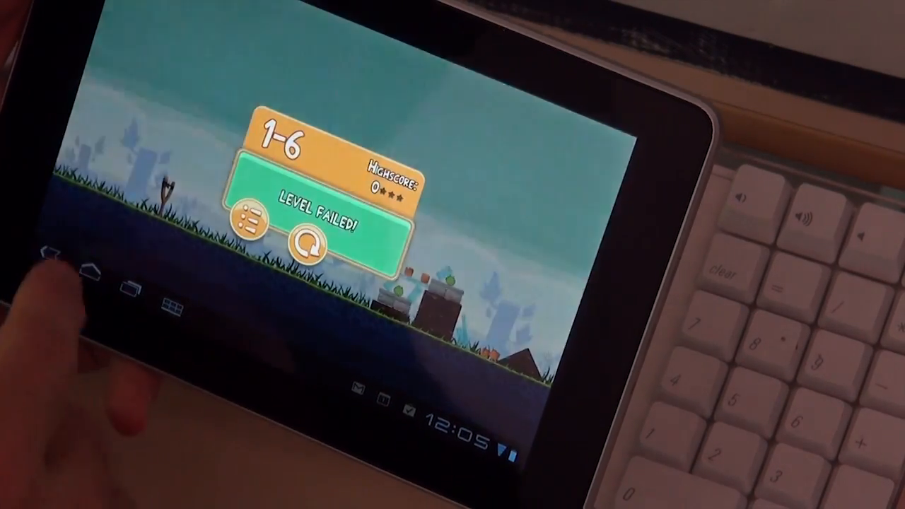
Step: Leave the failed Angry Birds level 1-6 screen
{"action": "left_click", "coordinate": [307, 244]}
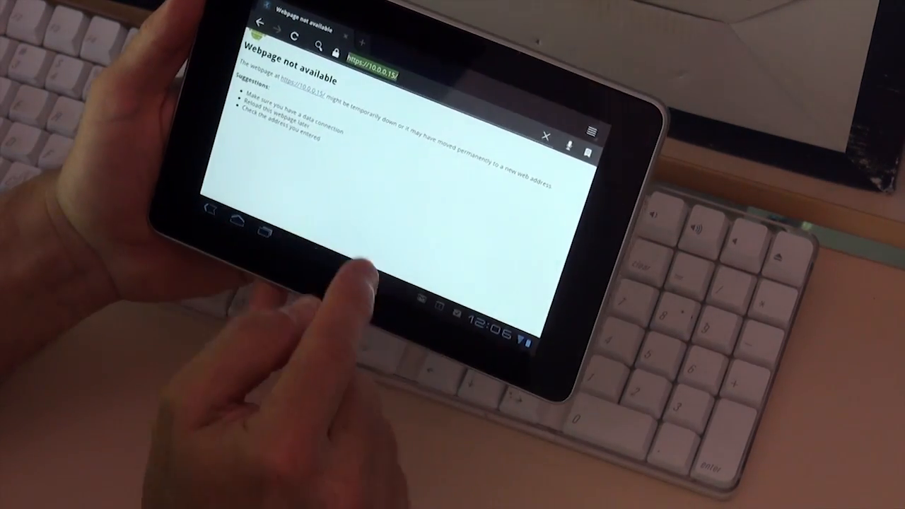
Step: Enter carrypad.com in the browser address bar and load it
{"action": "left_click", "coordinate": [375, 57]}
{"action": "type", "text": "carrypad.com"}
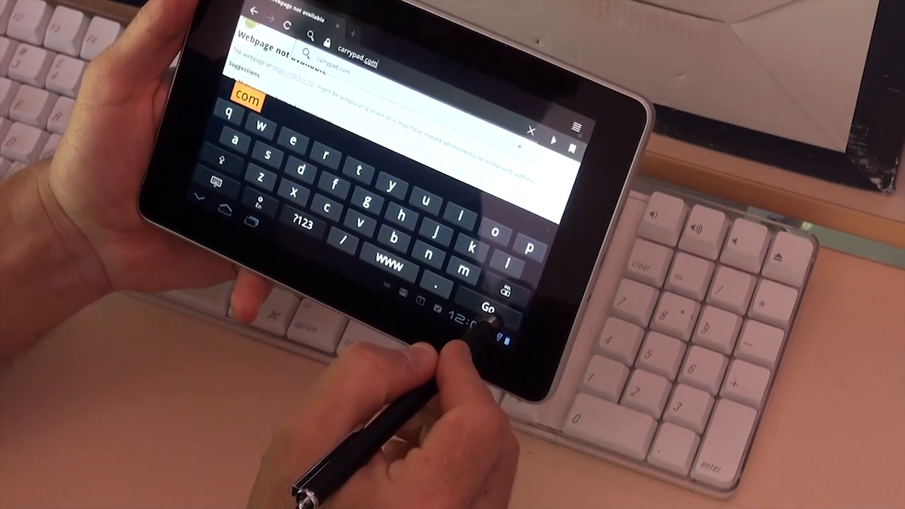
{"action": "left_click", "coordinate": [488, 308]}
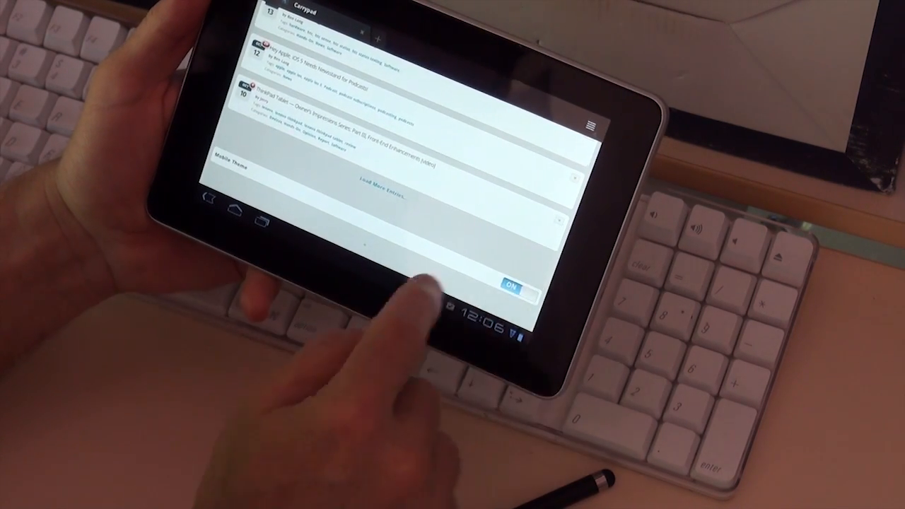
Step: Turn off Carrypad's Mobile Theme and scroll through the desktop layout
{"action": "left_click", "coordinate": [512, 283]}
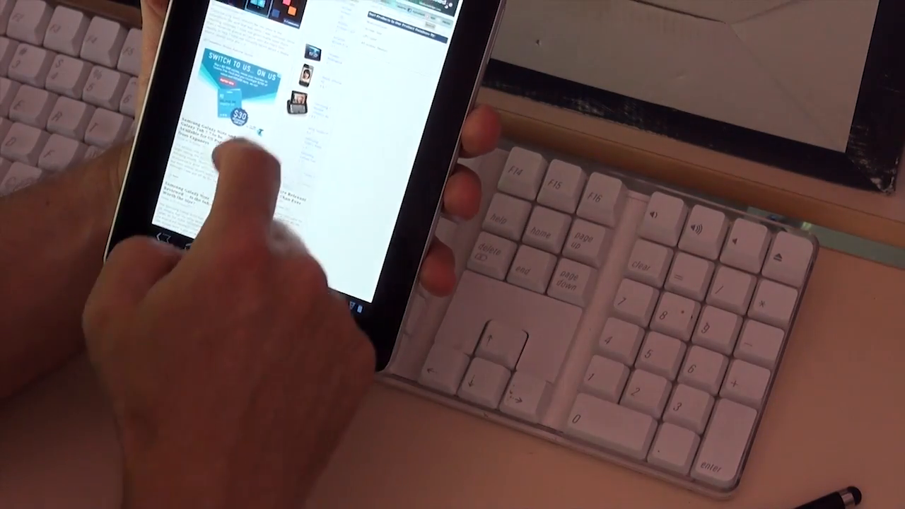
{"action": "scroll", "scroll_direction": "down", "scroll_amount": 3}
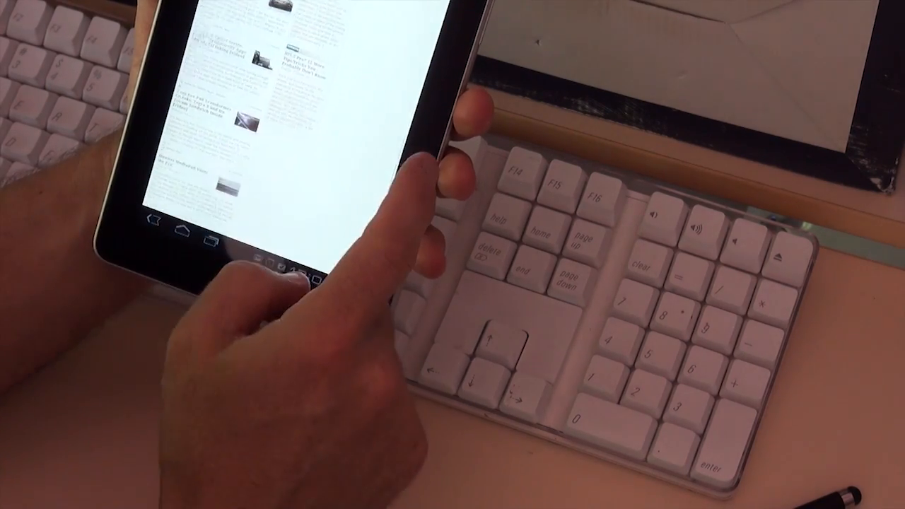
{"action": "scroll", "scroll_direction": "down", "scroll_amount": 3}
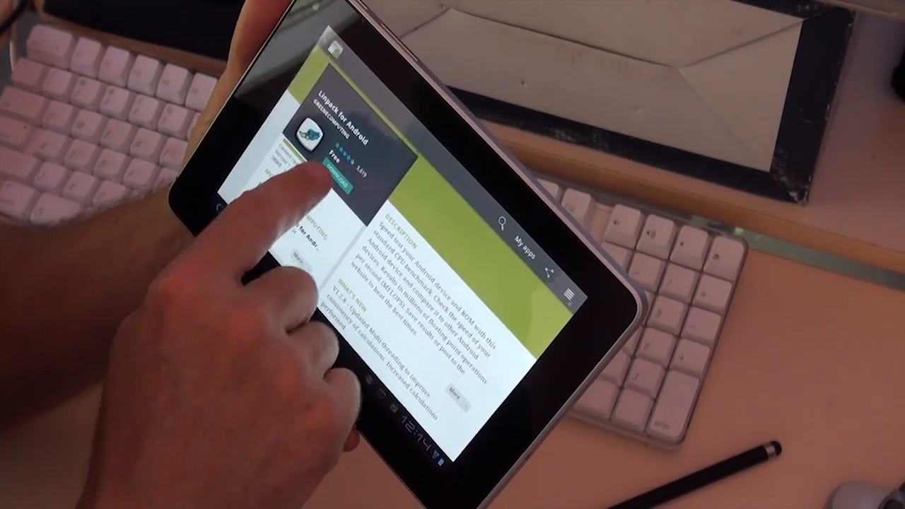
Step: Download Linpack for Android from its Android Market listing
{"action": "left_click", "coordinate": [335, 170]}
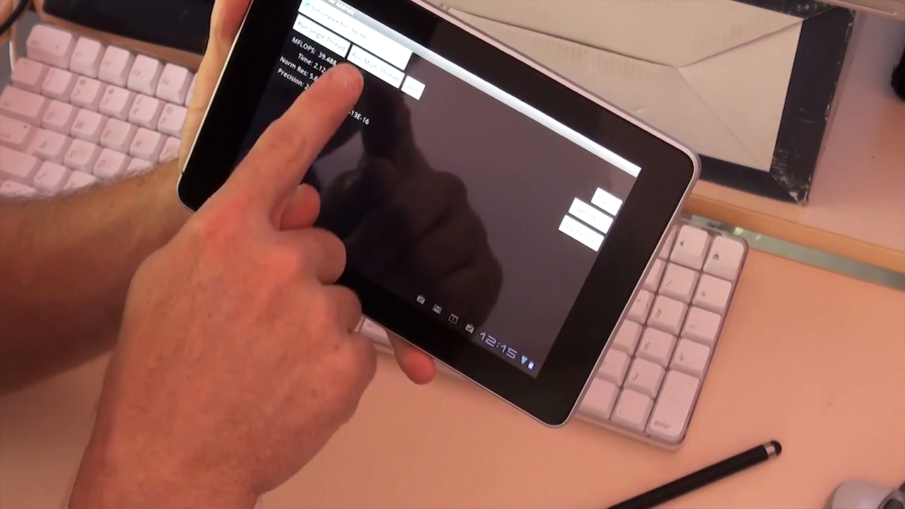
Step: Run the Linpack multi-thread benchmark twice, reaching 67.198 MFLOPS in 2.51 seconds
{"action": "left_click", "coordinate": [332, 78]}
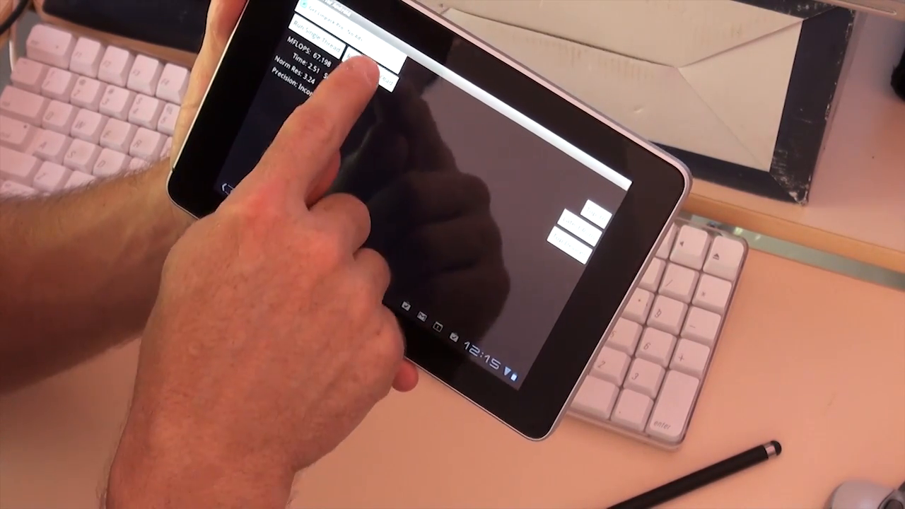
{"action": "left_click", "coordinate": [346, 63]}
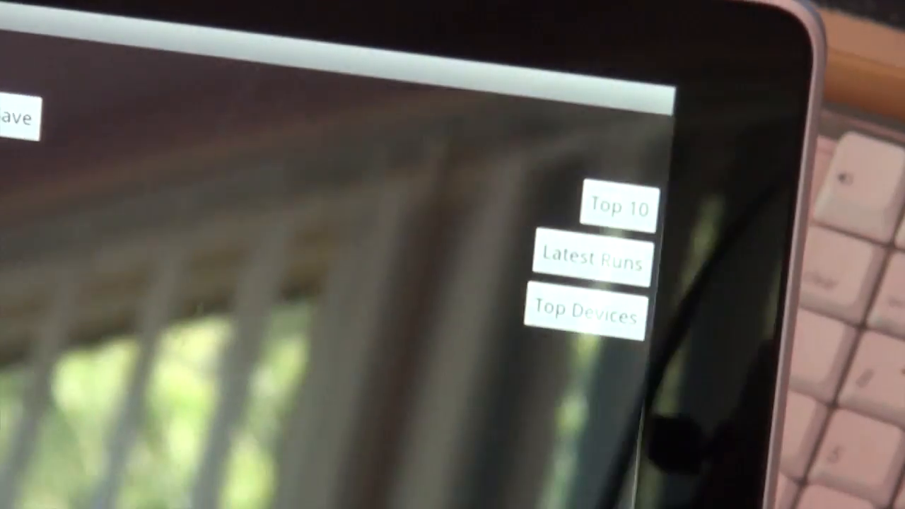
Step: Rerun the Linpack benchmark for 43.392 MFLOPS in 1.93 seconds, Norm Res 5.68
{"action": "left_click", "coordinate": [621, 207]}
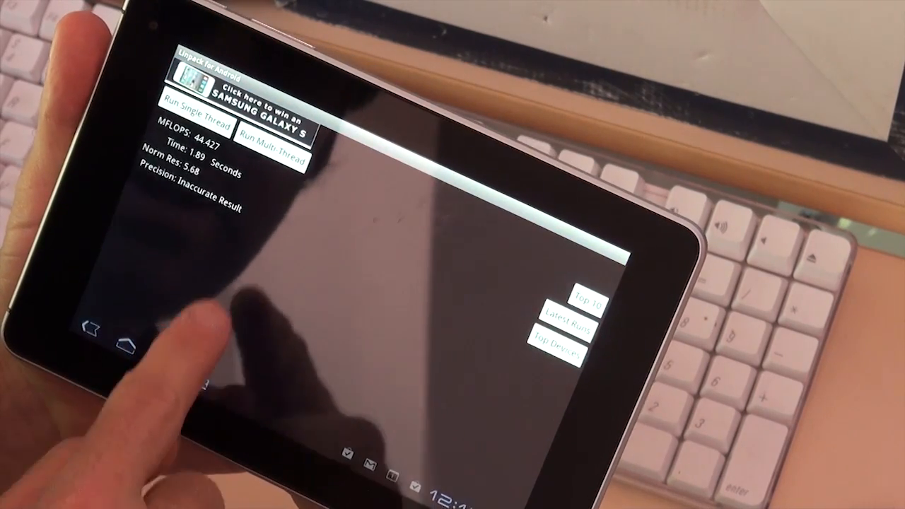
{"action": "left_click", "coordinate": [195, 110]}
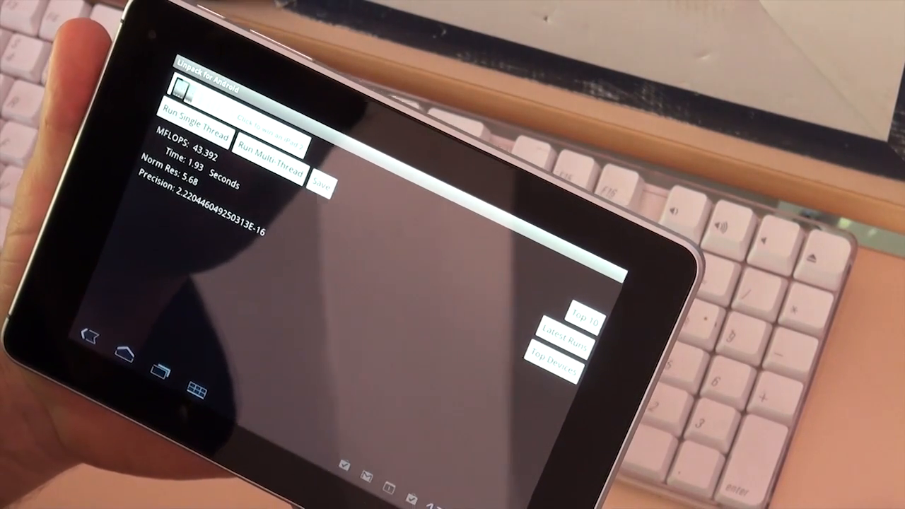
{"action": "left_click", "coordinate": [190, 126]}
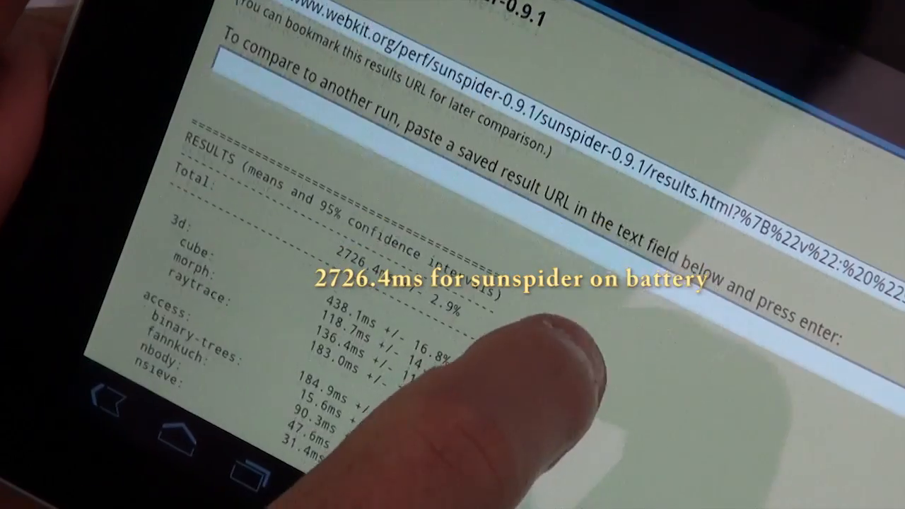
Step: Scroll through the SunSpider 0.9.1 per-test timings totalling 2726.4 ms
{"action": "scroll", "scroll_direction": "down", "scroll_amount": 3}
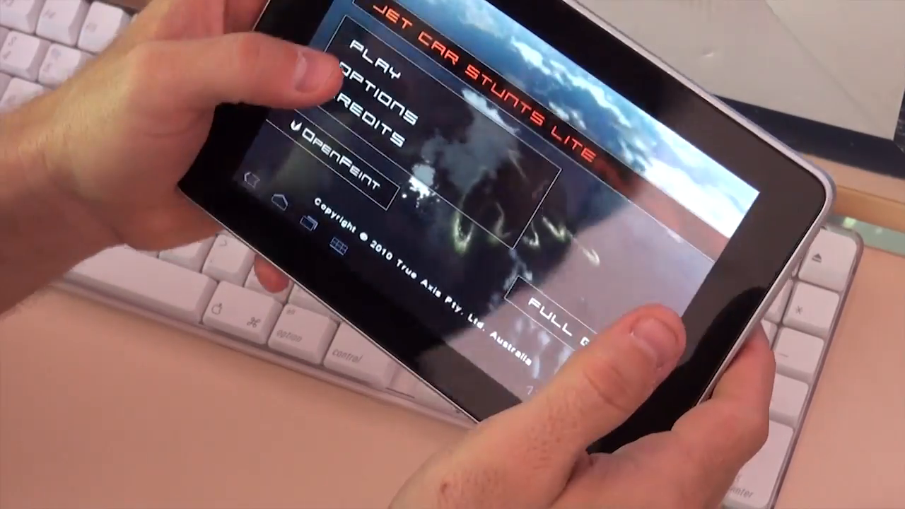
Step: Go from the Jet Car Stunts Lite main menu to Tutorials, Platforming, Time Trial modes
{"action": "left_click", "coordinate": [367, 61]}
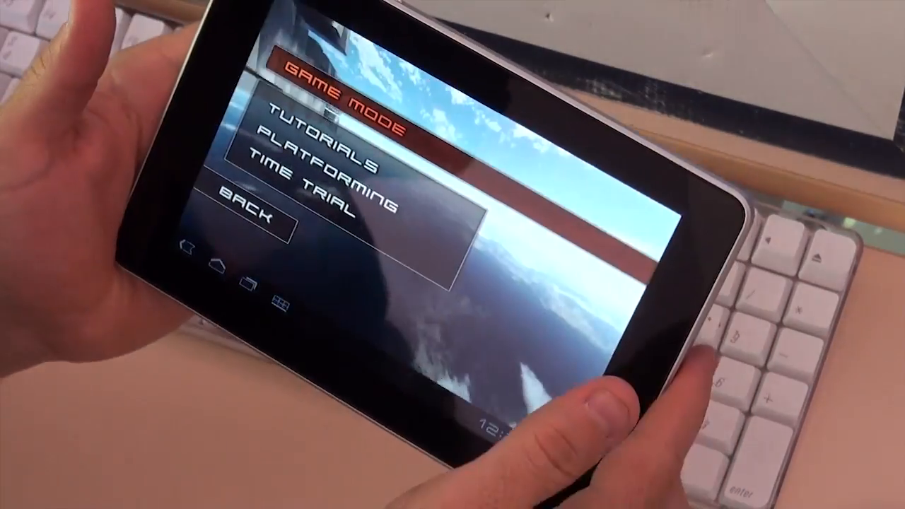